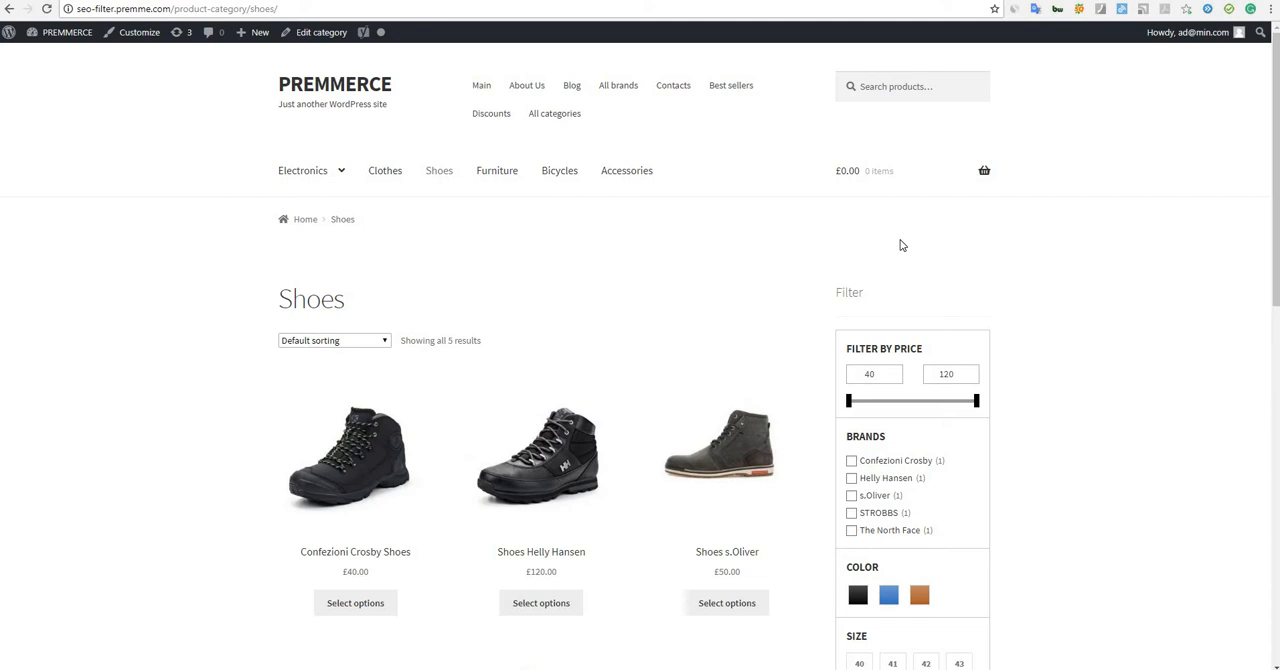
mouse_move(892, 162)
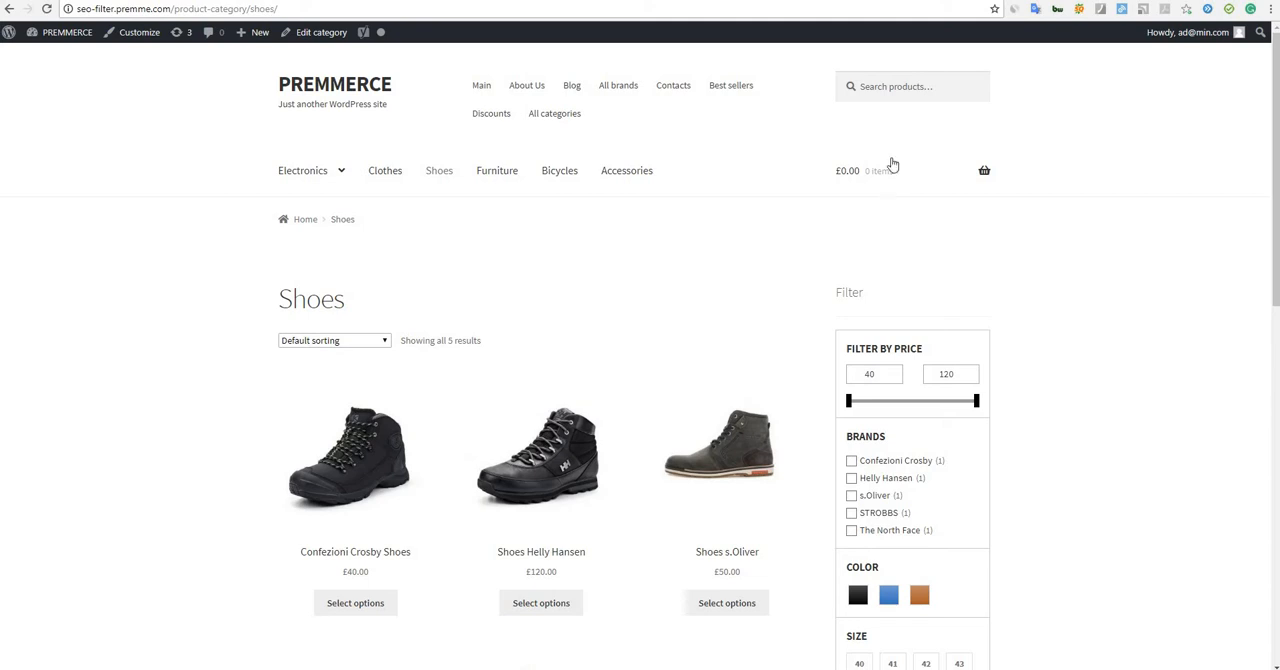
- Search the store header for 'xiaomi', then the misspelled 'xiomi', showing the two Xiaomi suggestions
left_click(912, 86)
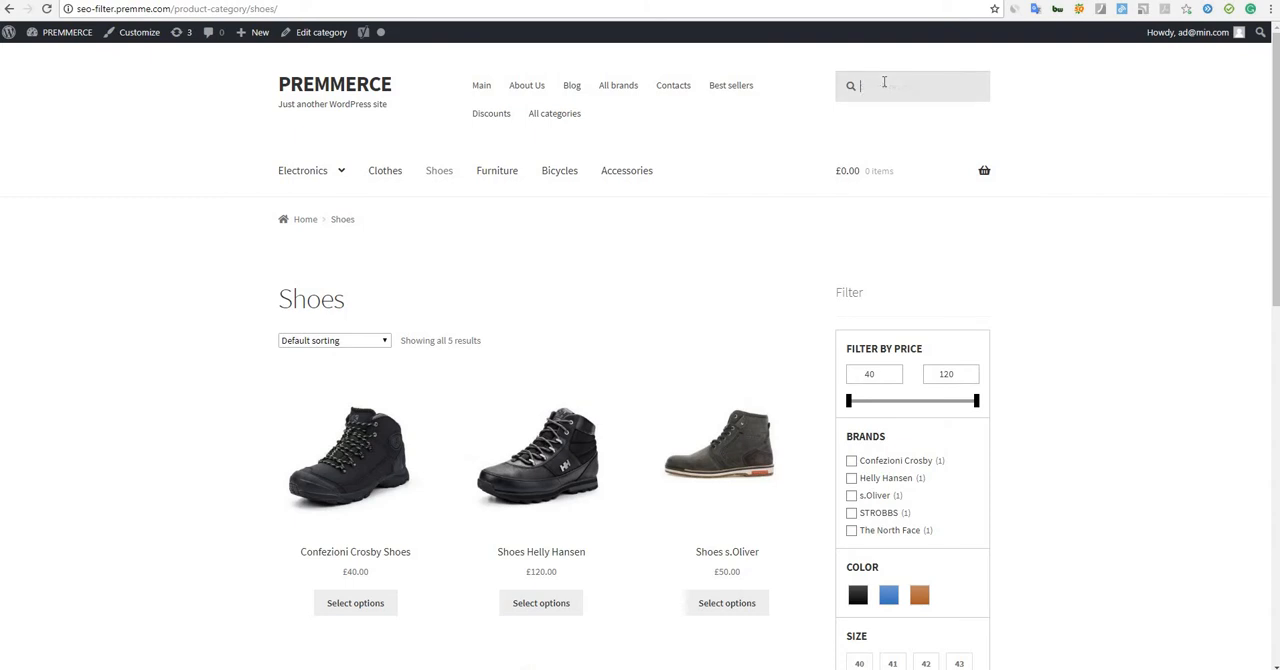
type("xiaomi")
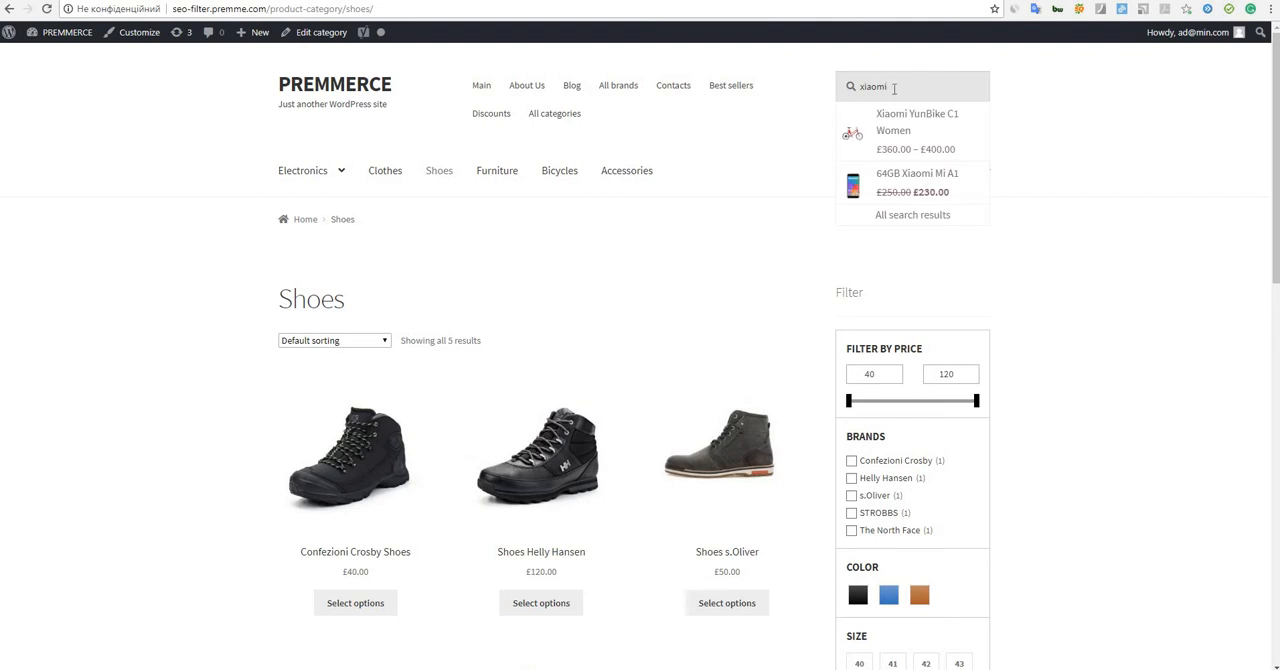
mouse_move(904, 208)
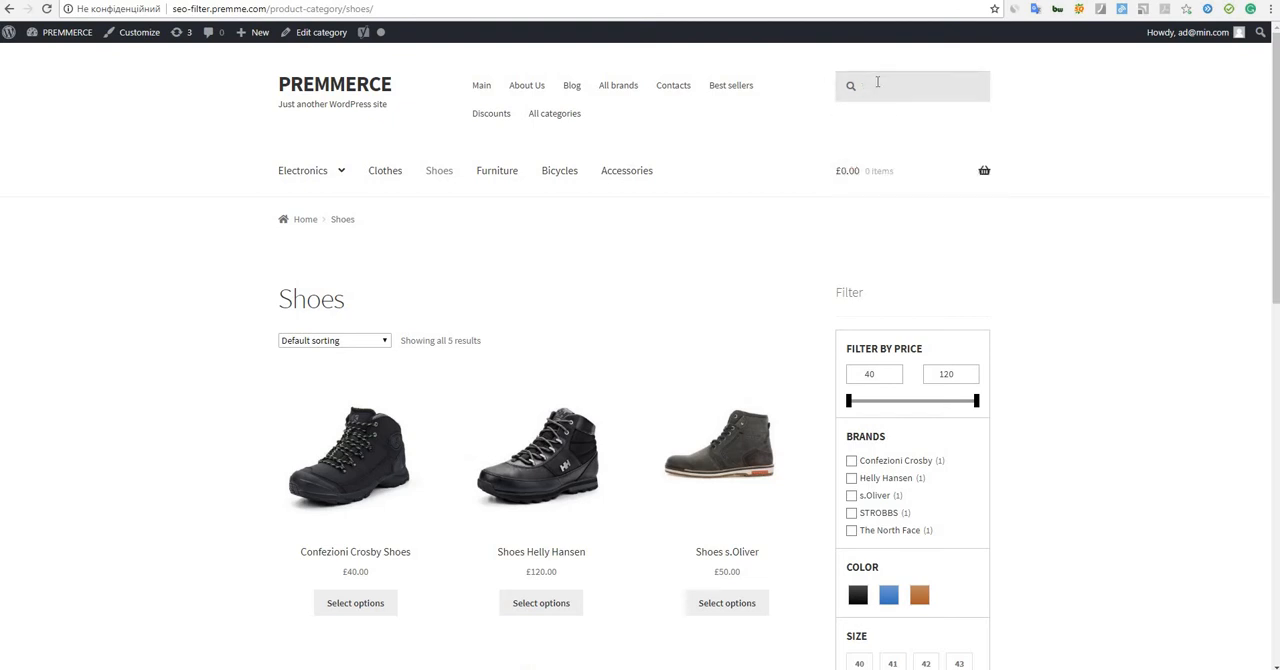
type("xiomi")
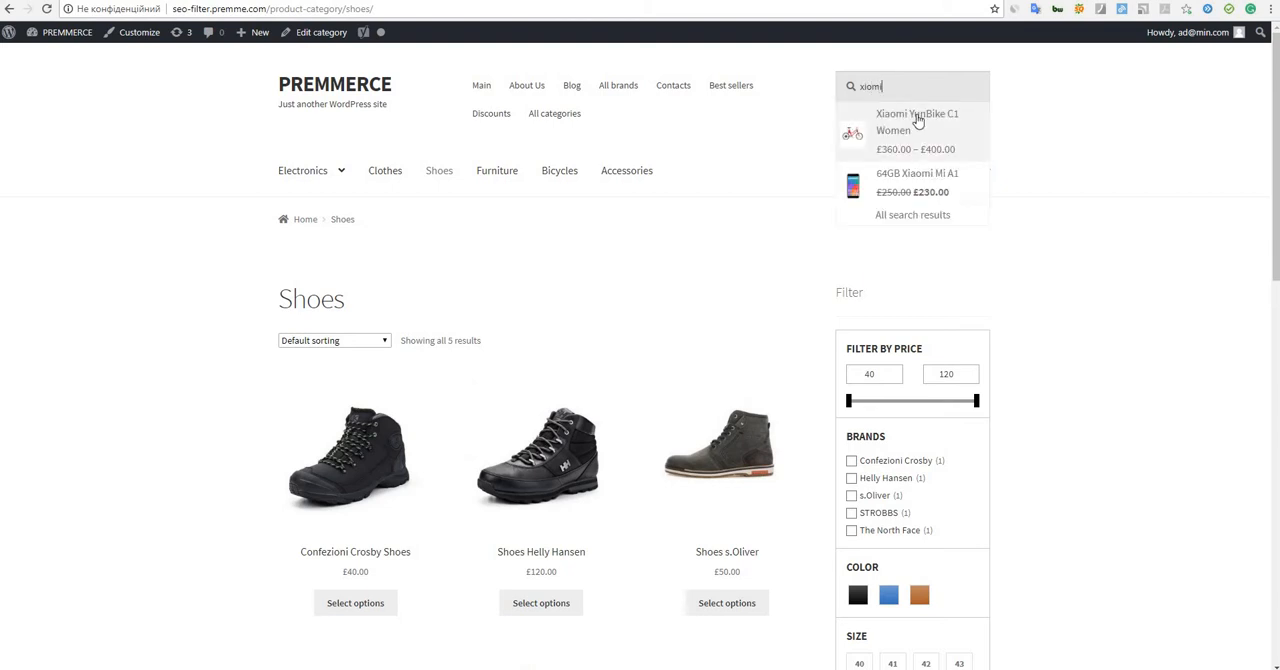
mouse_move(904, 184)
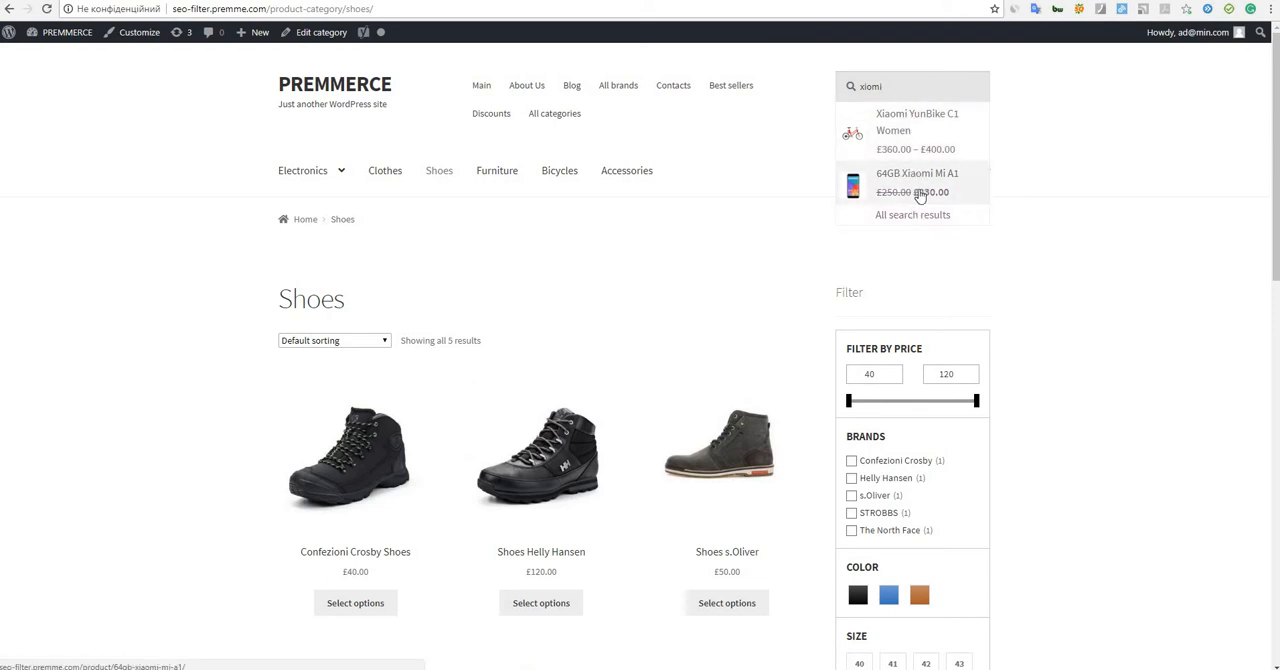
mouse_move(904, 128)
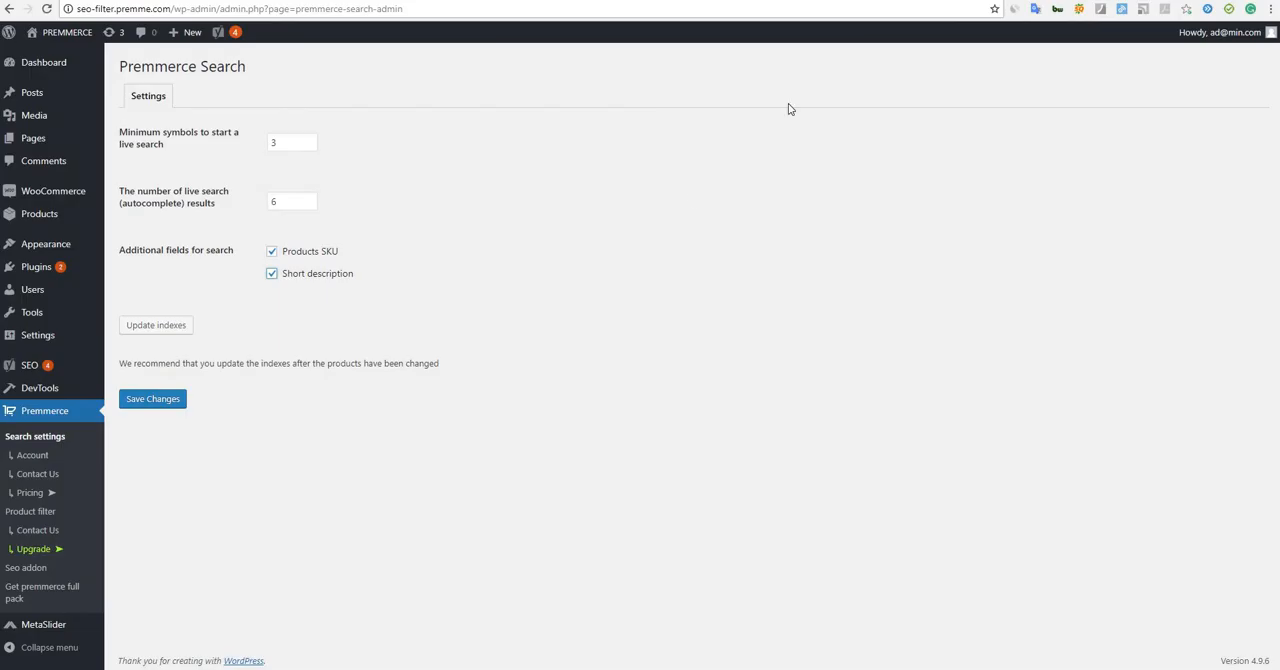
mouse_move(168, 340)
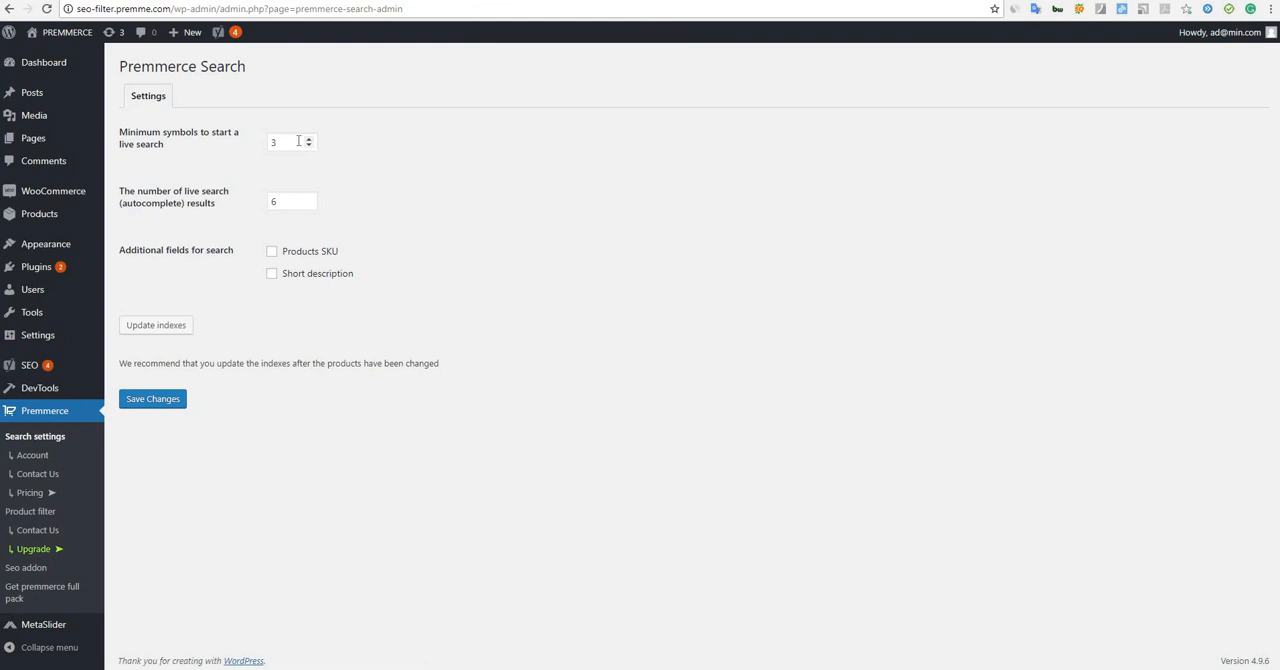
mouse_move(192, 336)
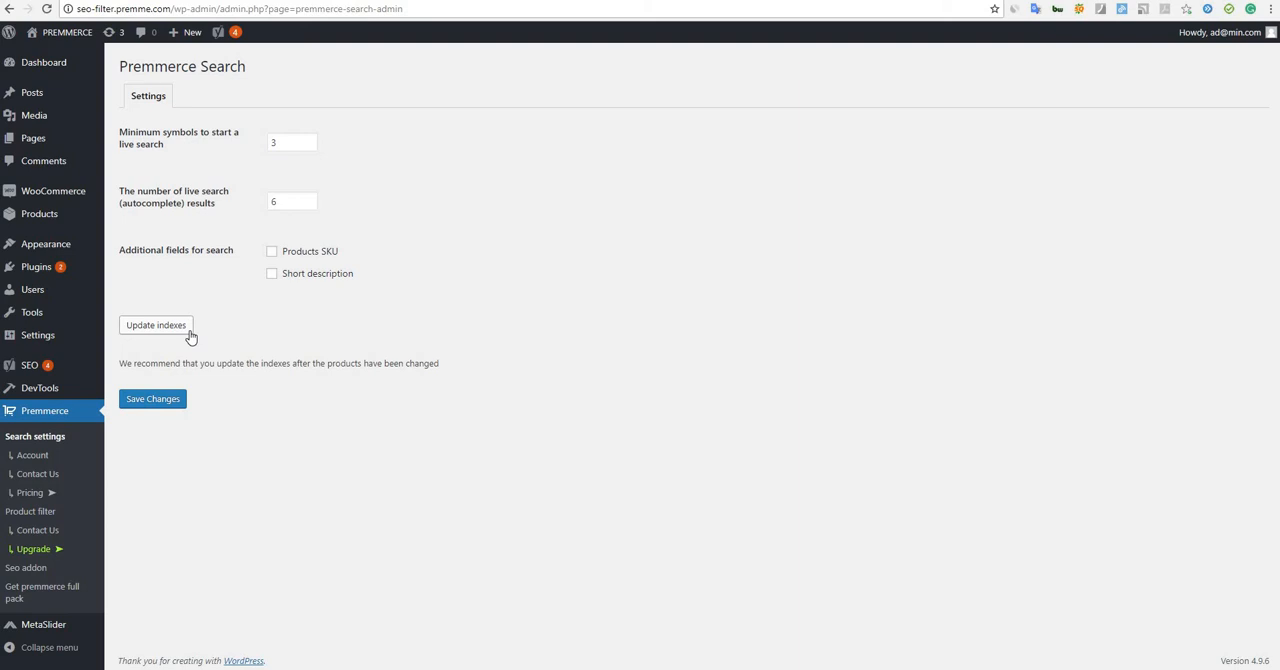
mouse_move(200, 332)
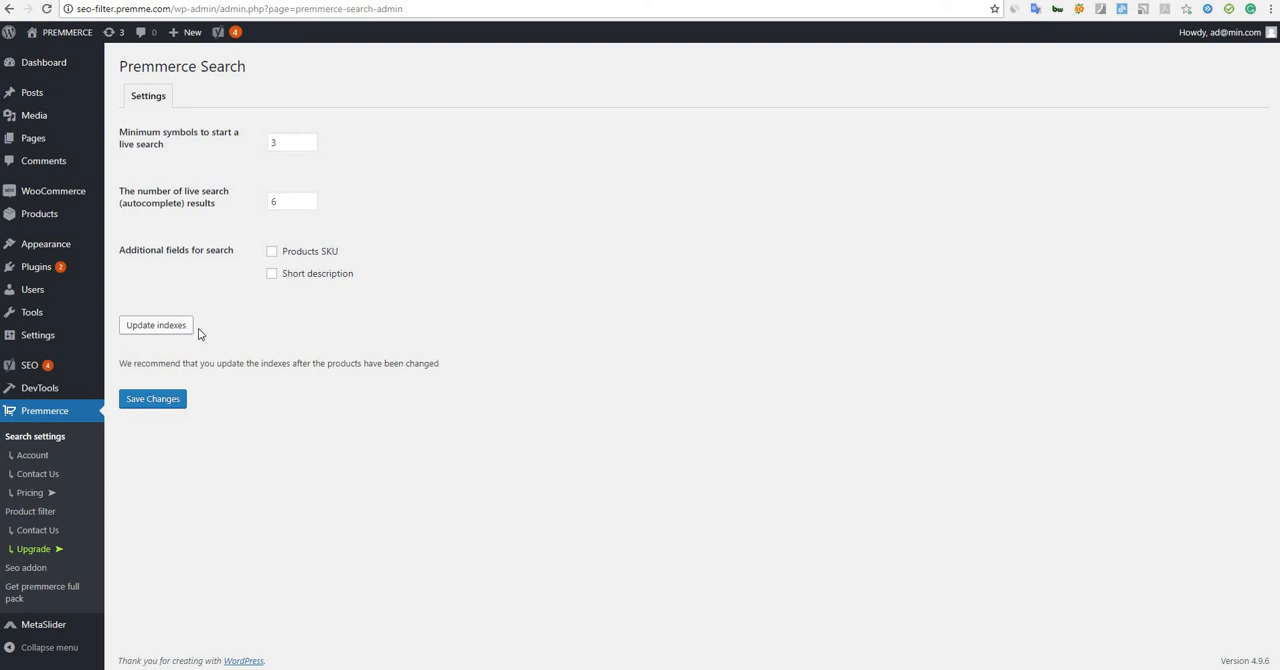
mouse_move(244, 336)
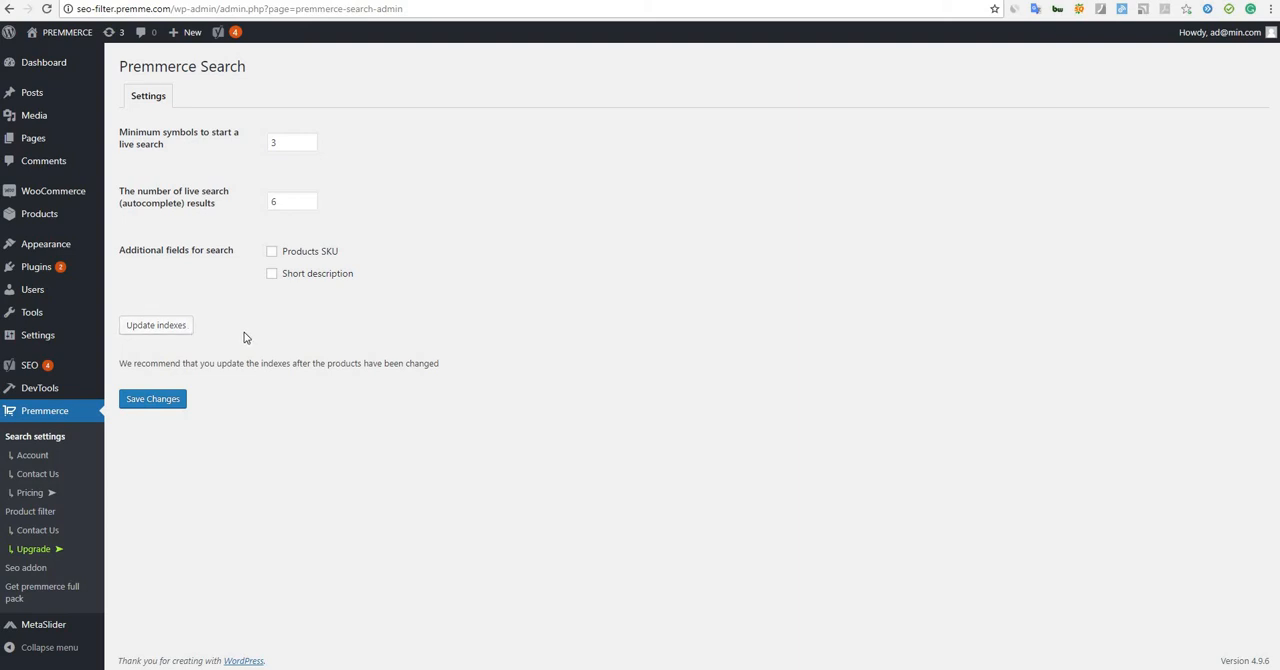
mouse_move(228, 300)
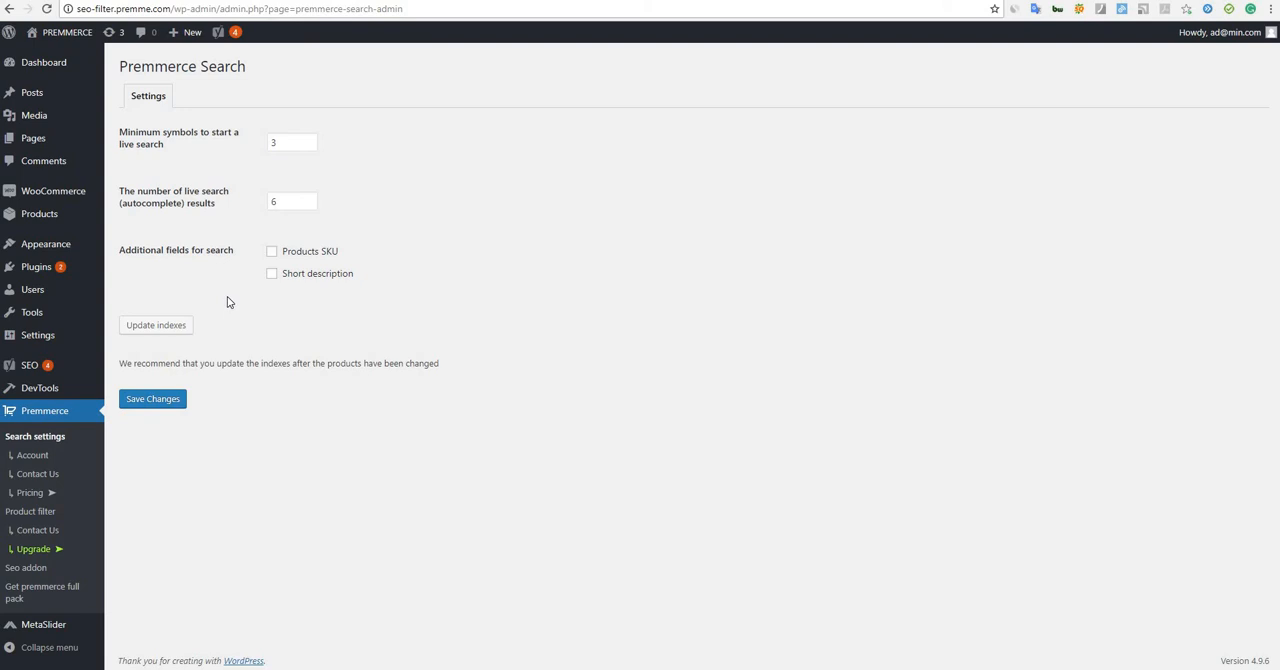
mouse_move(232, 308)
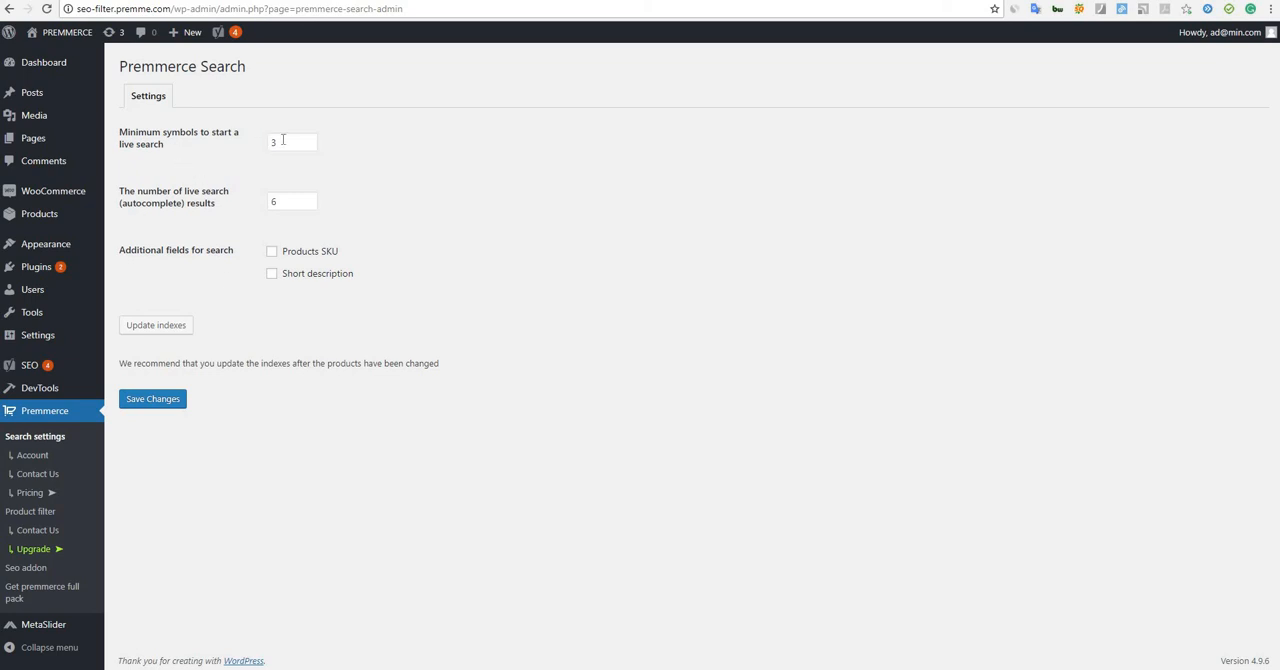
left_click(288, 140)
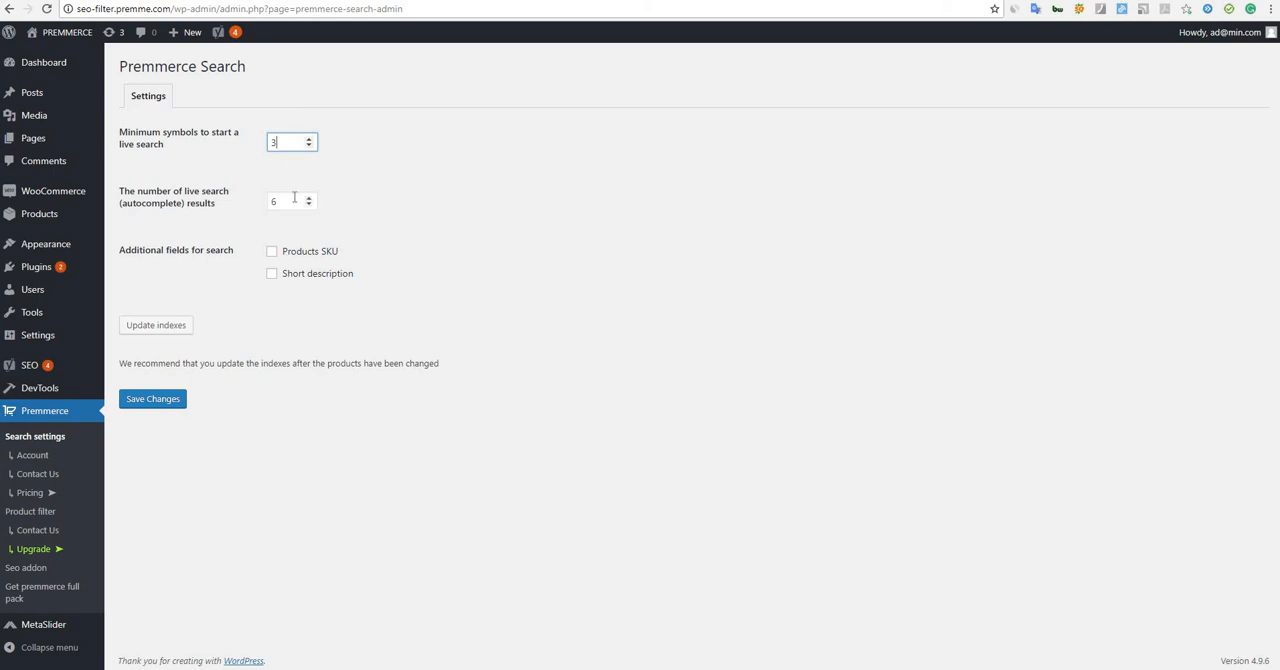
left_click(284, 200)
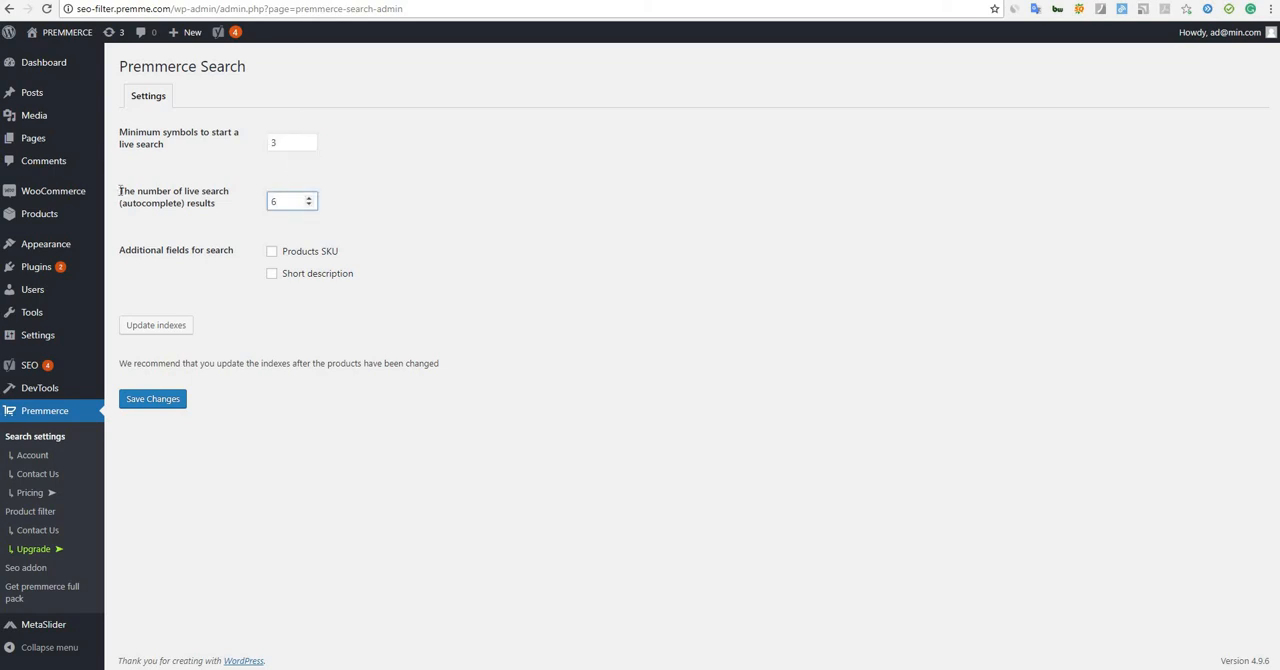
left_click(288, 200)
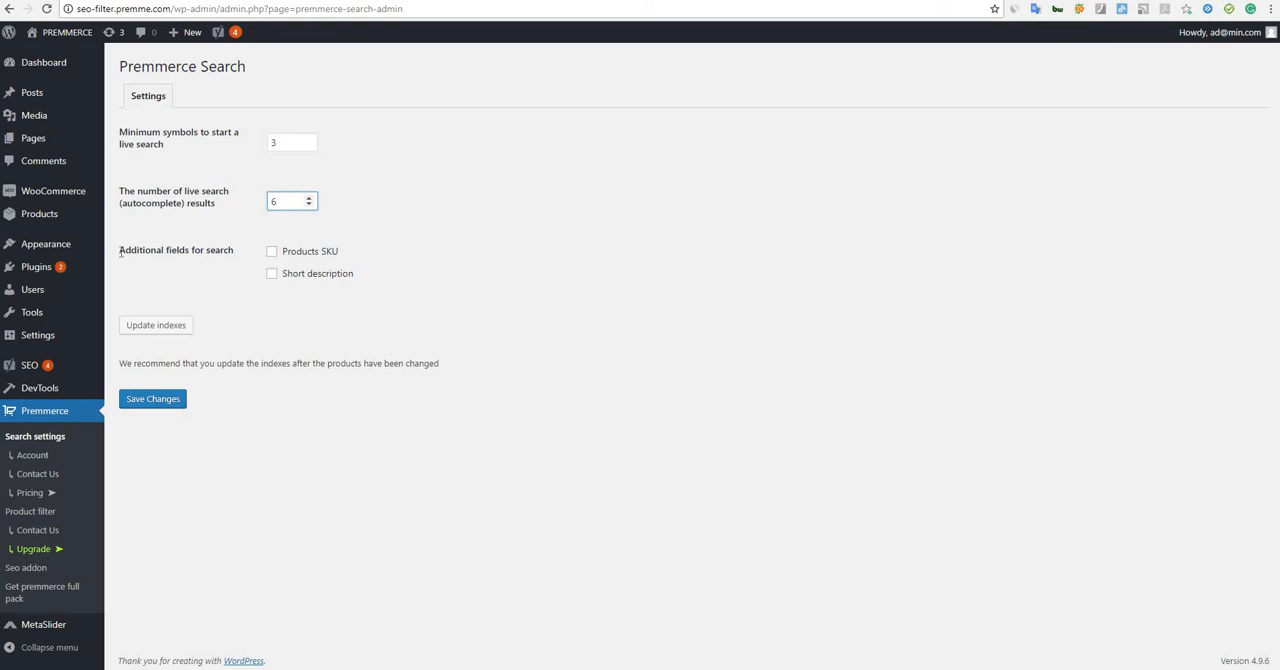
- Enable Products SKU and Short description as additional fields for search
double_click(176, 248)
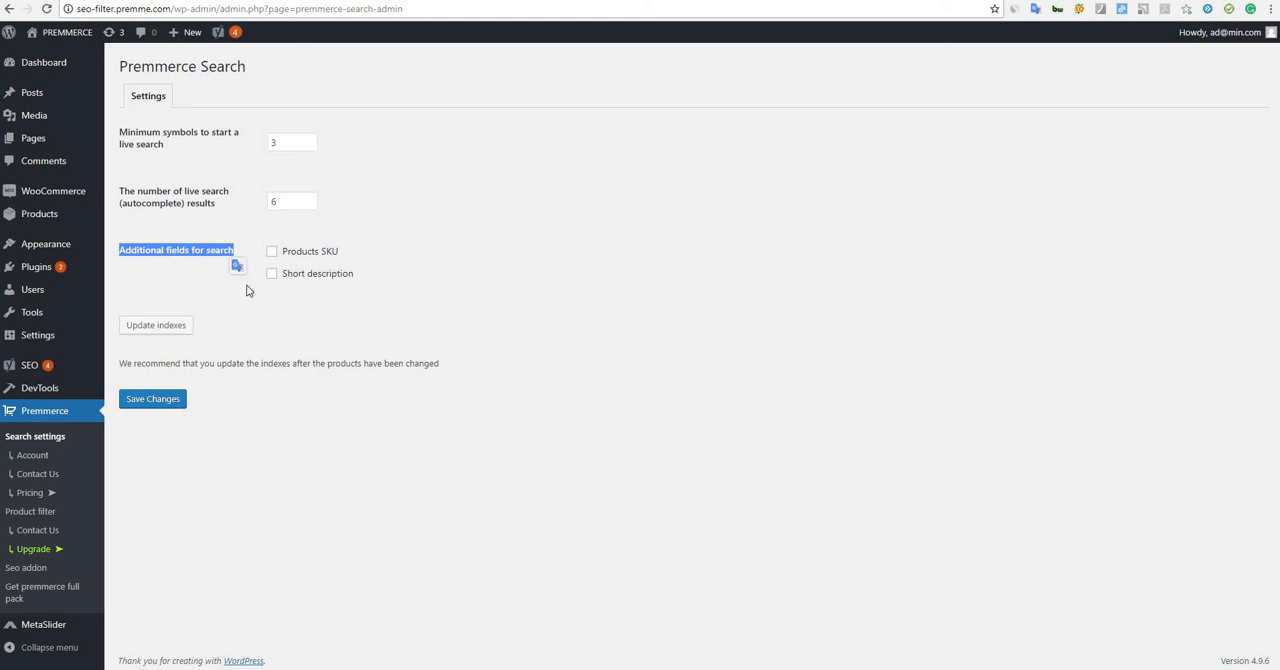
mouse_move(256, 284)
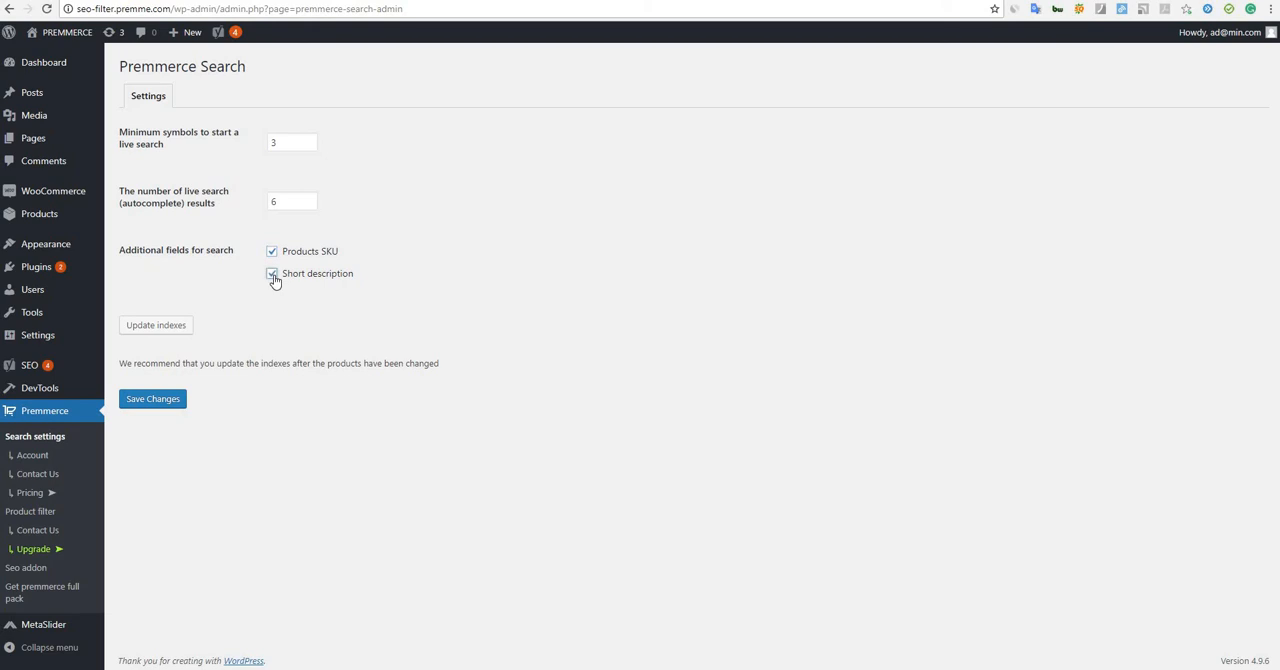
left_click(272, 272)
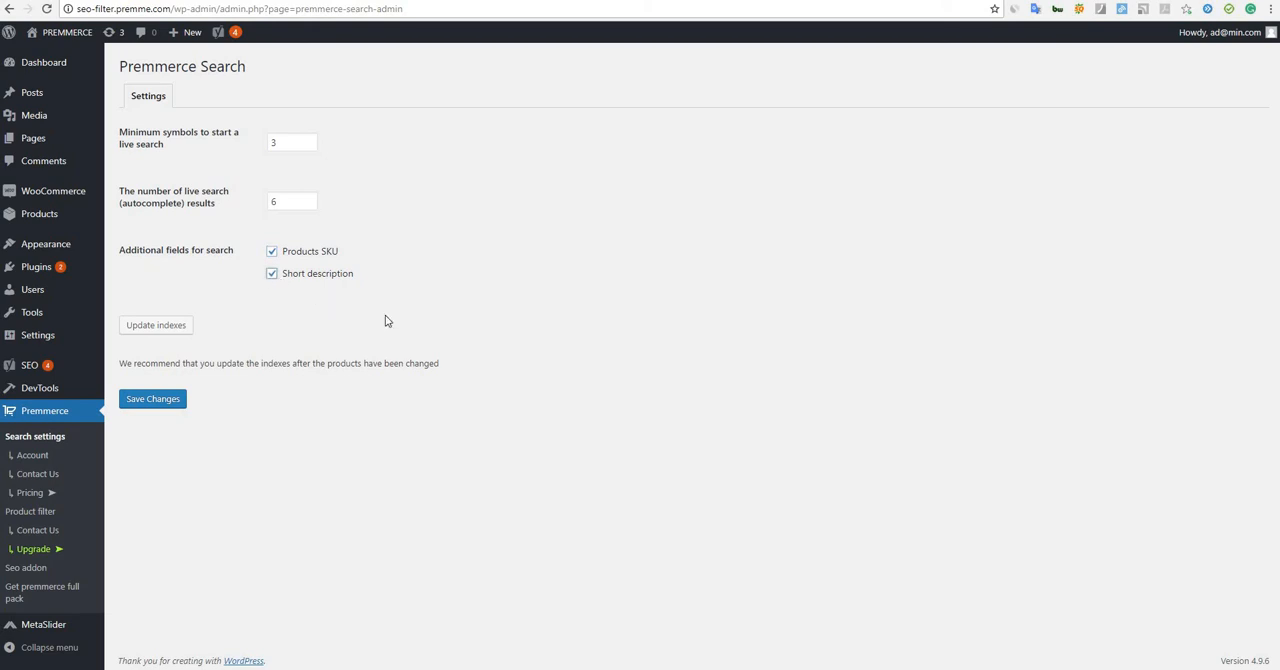